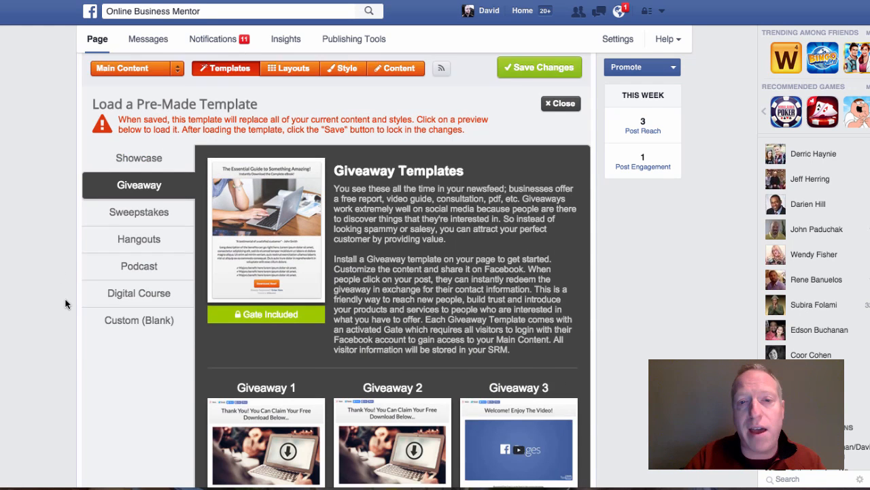
Step: Browse down the template gallery to the Giveaway 1 preview
click(560, 103)
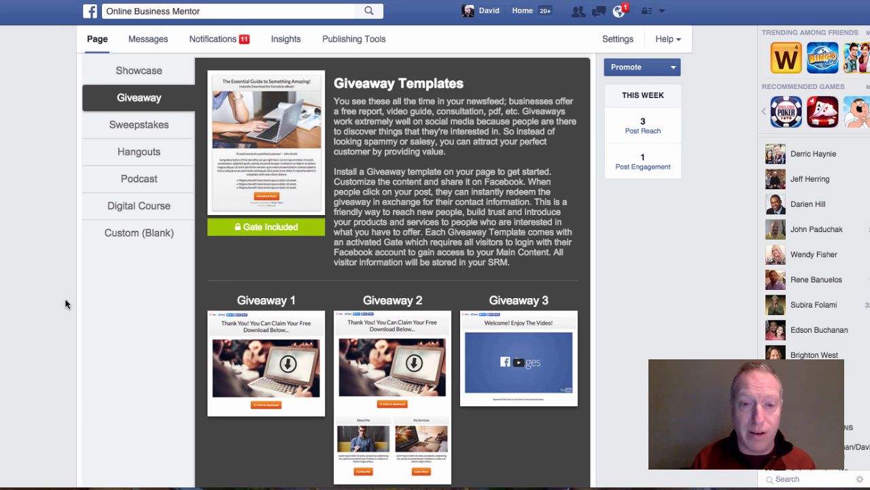
mouse_move(215, 244)
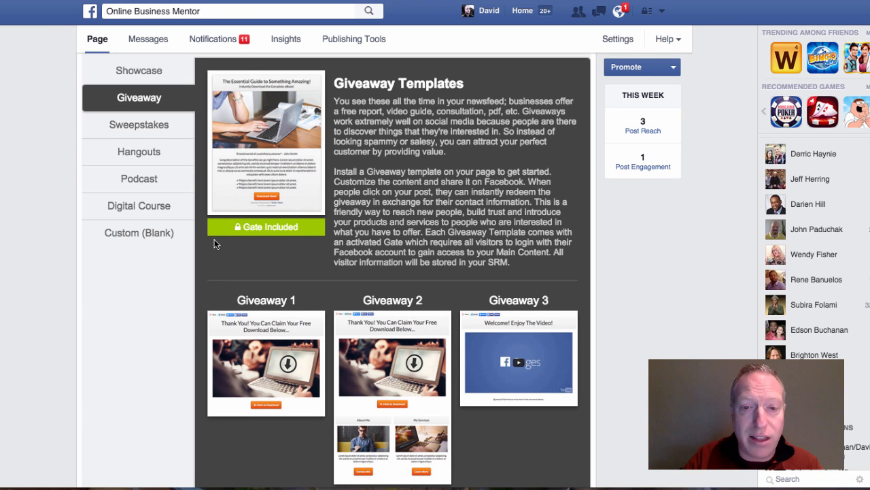
scroll(down, 3)
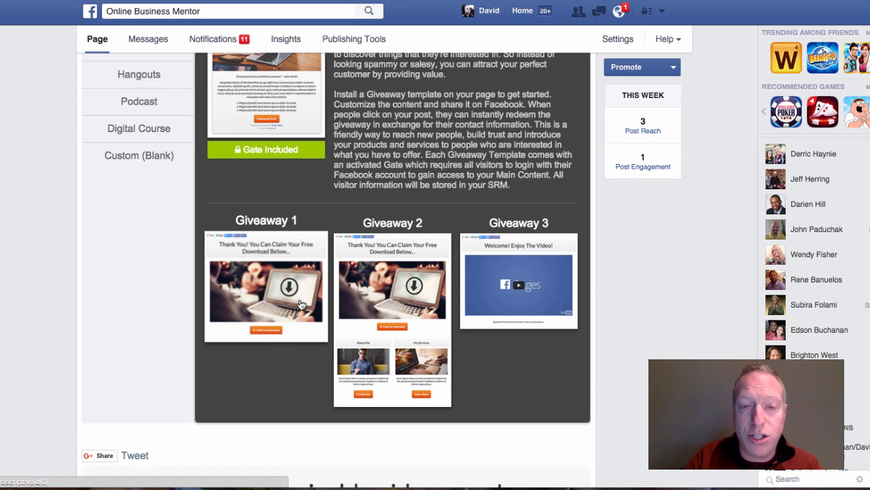
mouse_move(269, 333)
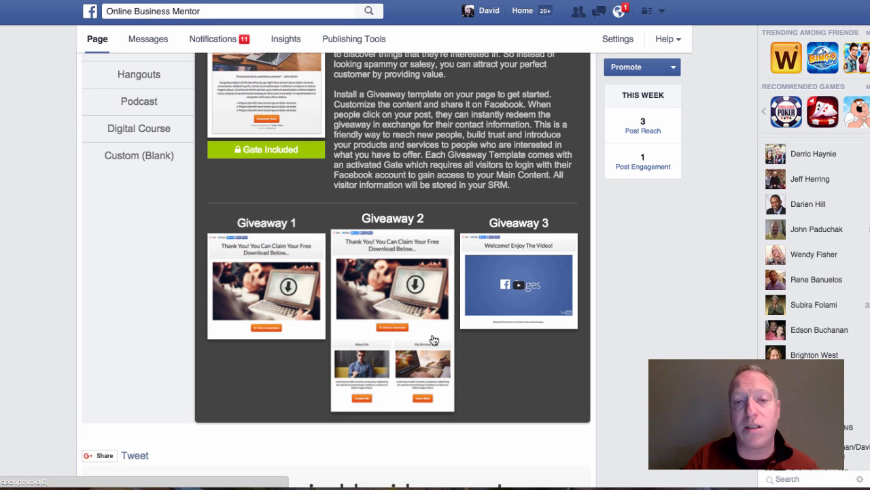
mouse_move(428, 296)
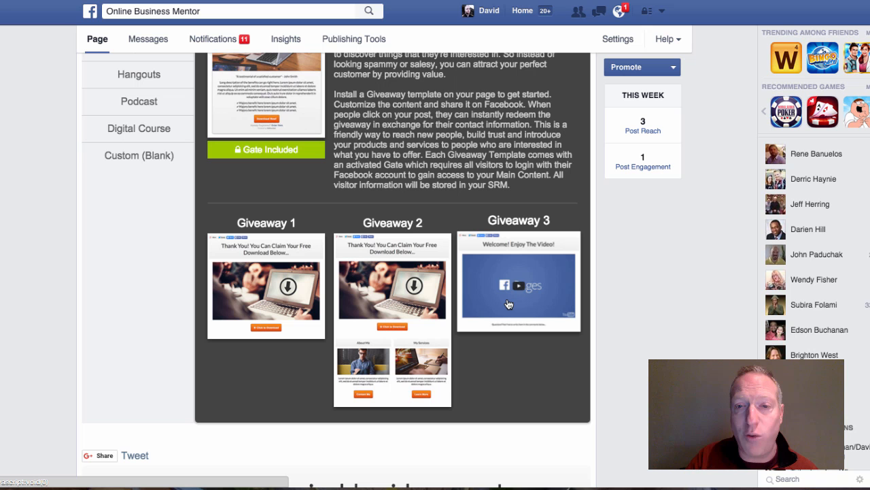
mouse_move(524, 313)
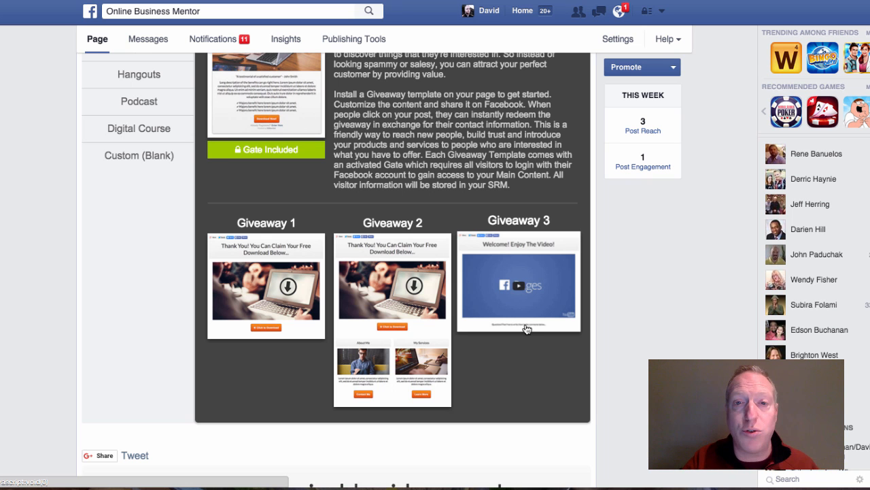
scroll(down, 3)
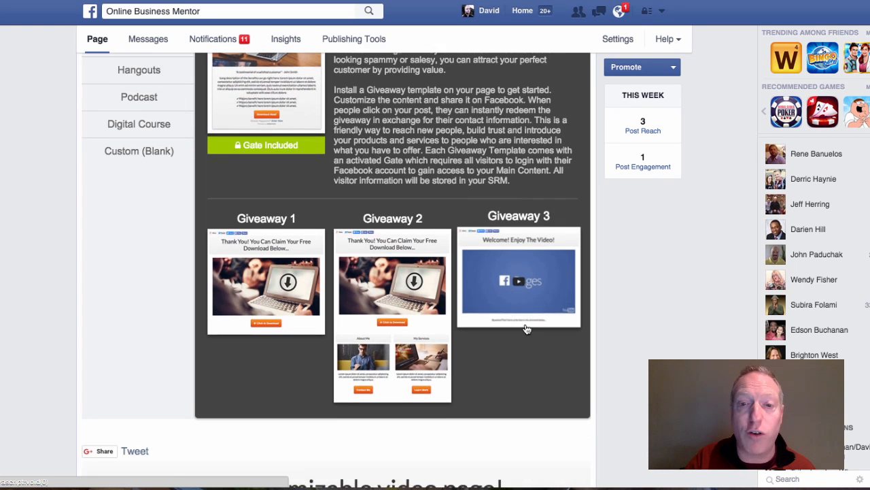
scroll(down, 3)
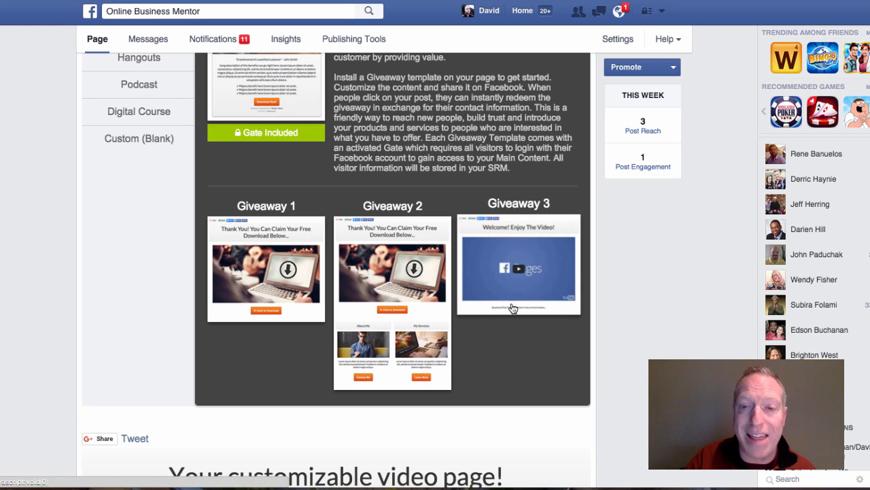
mouse_move(528, 302)
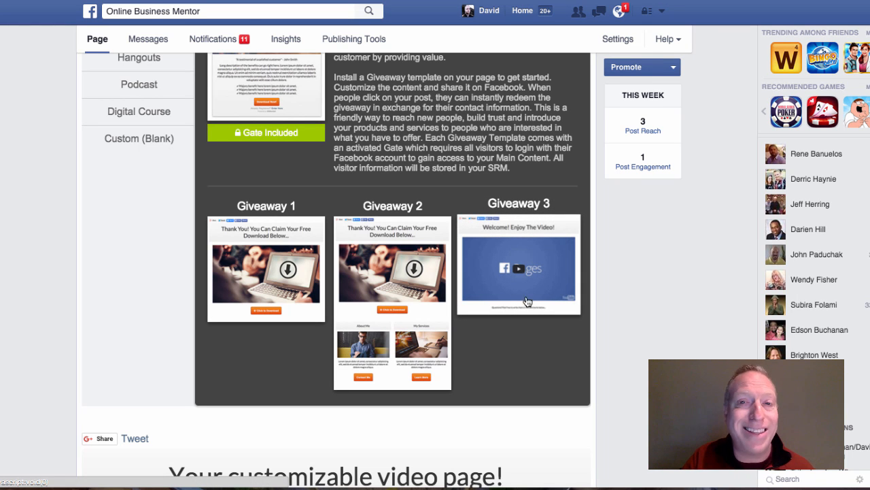
mouse_move(506, 265)
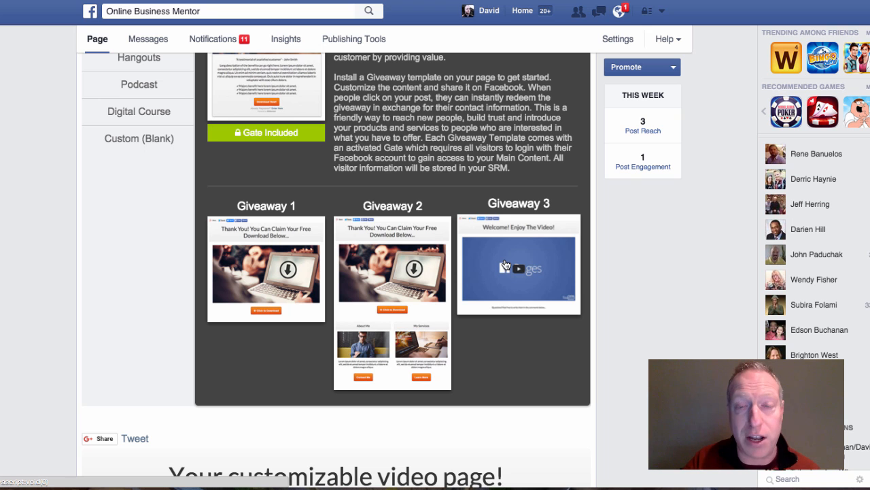
mouse_move(535, 224)
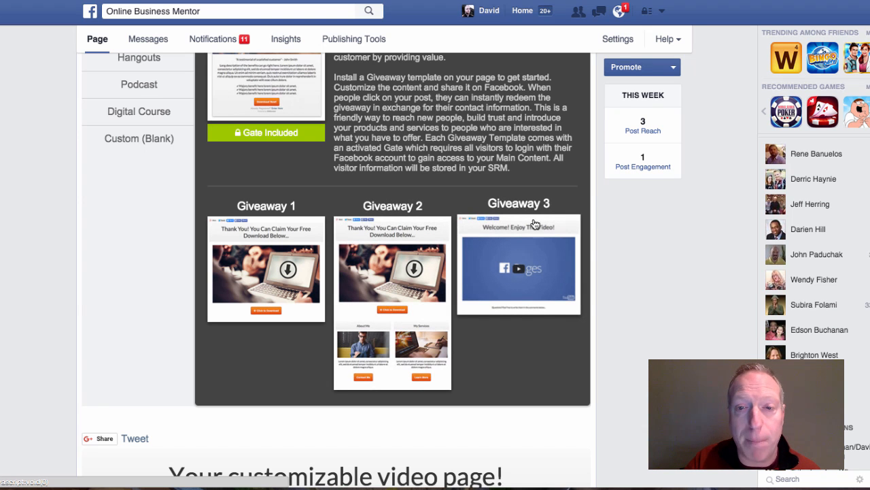
mouse_move(517, 249)
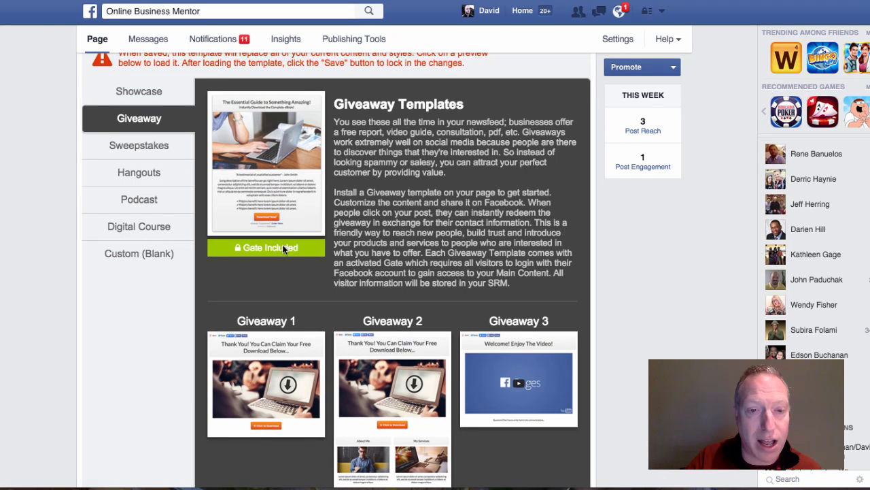
Step: Load the Giveaway 1 template, choosing OK to discard pending changes, showing its thank-you page
click(266, 383)
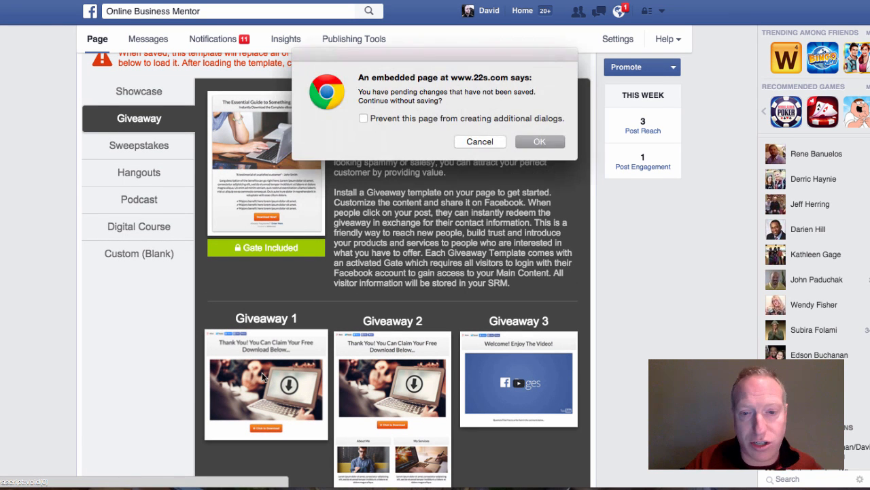
click(478, 141)
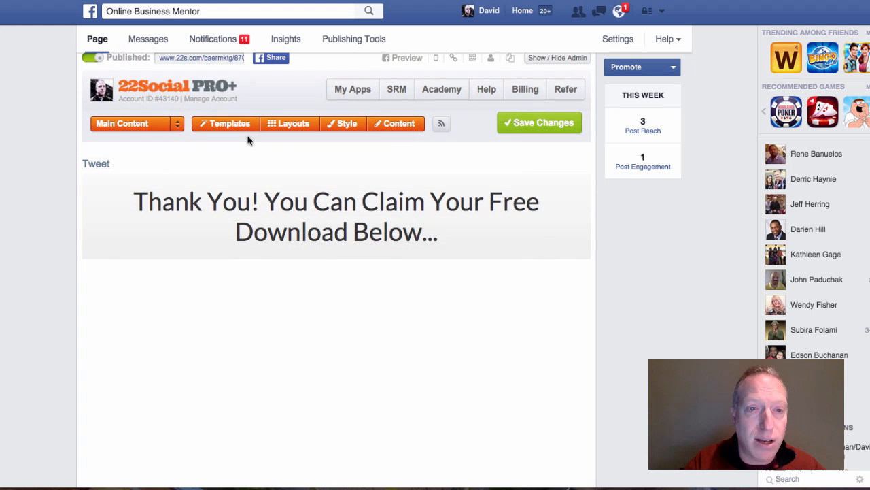
click(177, 122)
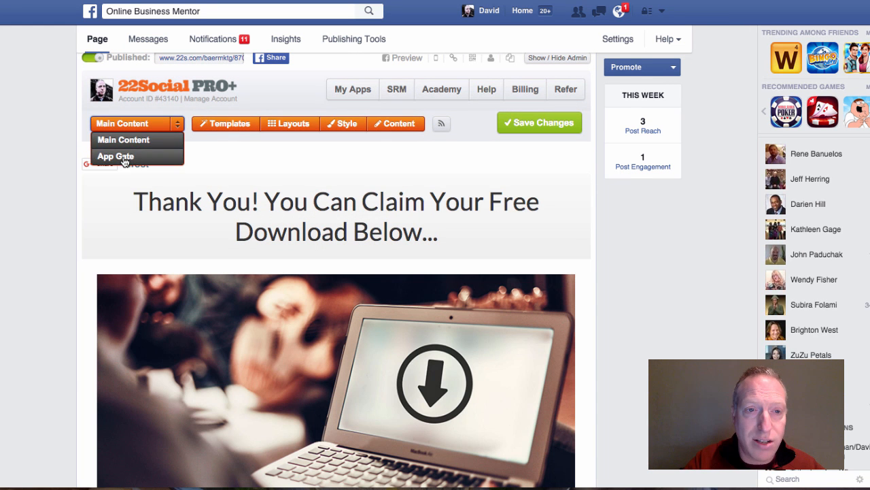
Step: Switch to the App Gate section and review its ebook landing page with testimonial, benefits and download button
click(116, 155)
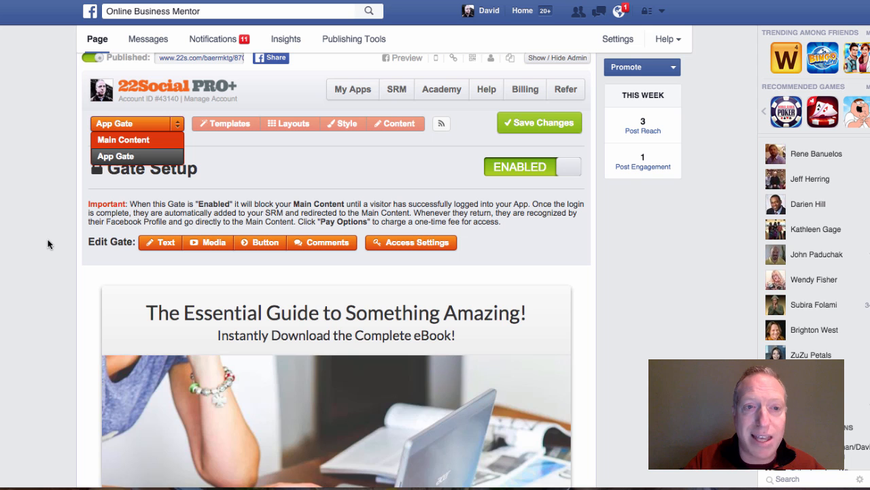
scroll(down, 3)
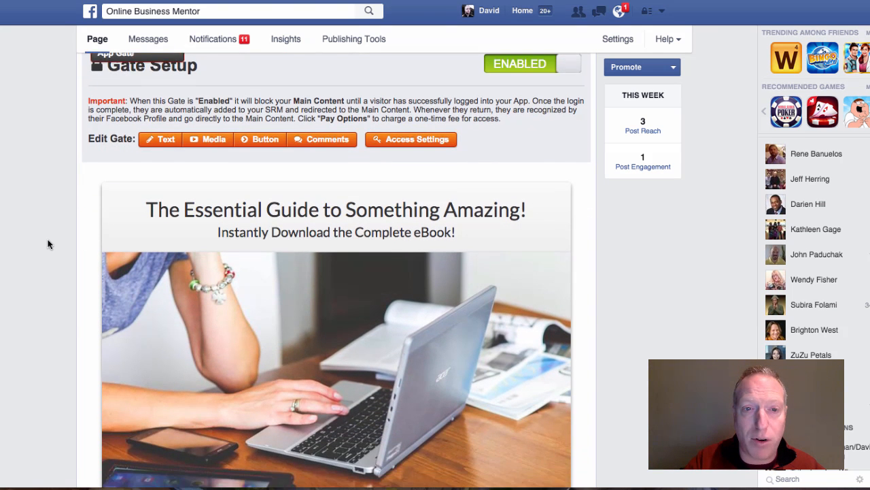
scroll(down, 3)
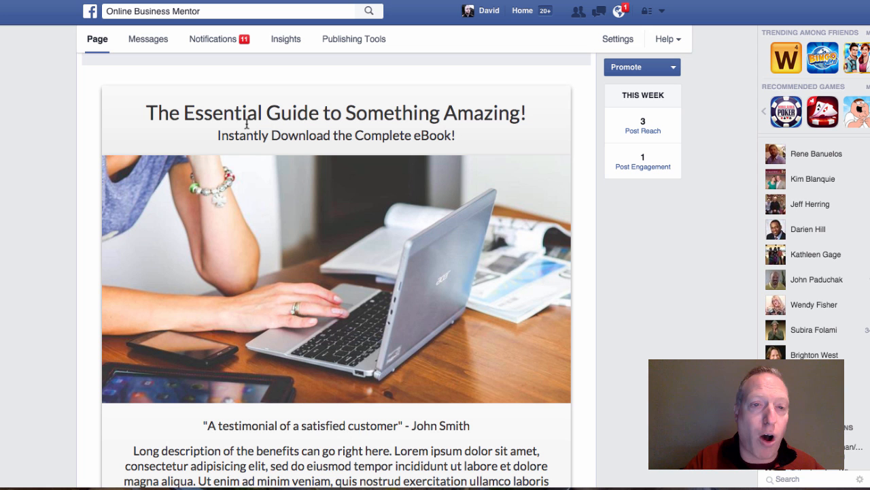
mouse_move(512, 111)
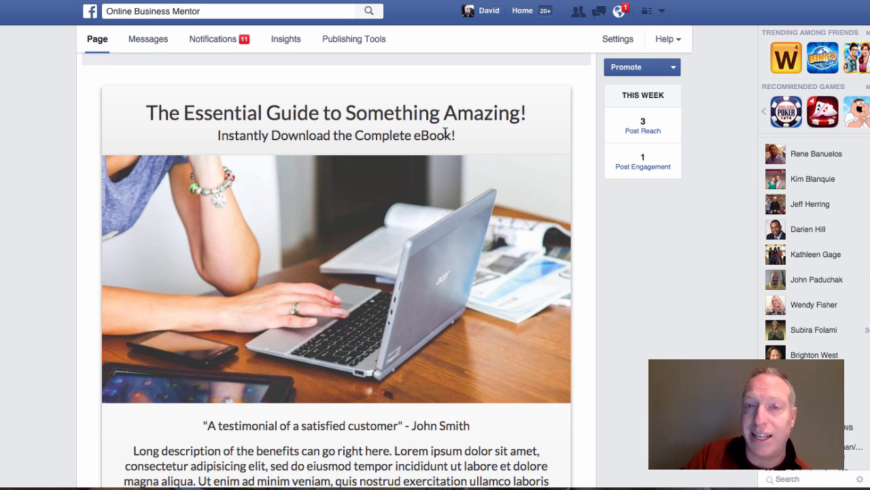
scroll(down, 3)
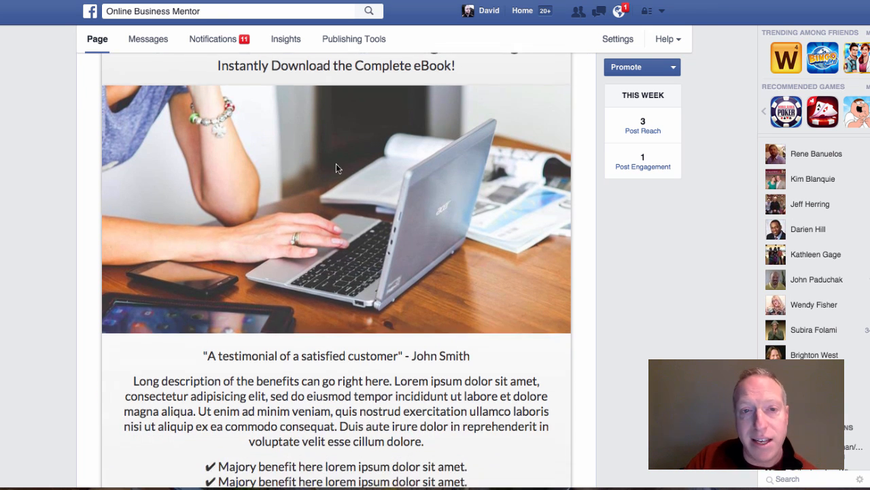
mouse_move(370, 206)
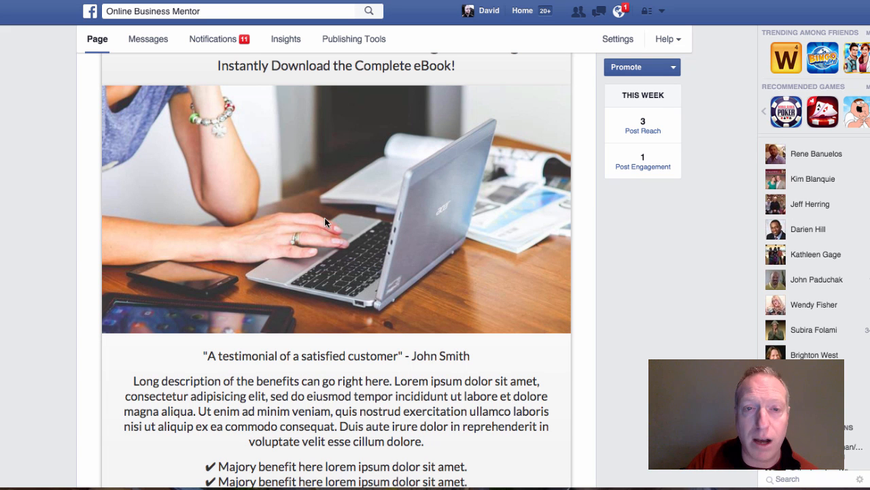
scroll(down, 3)
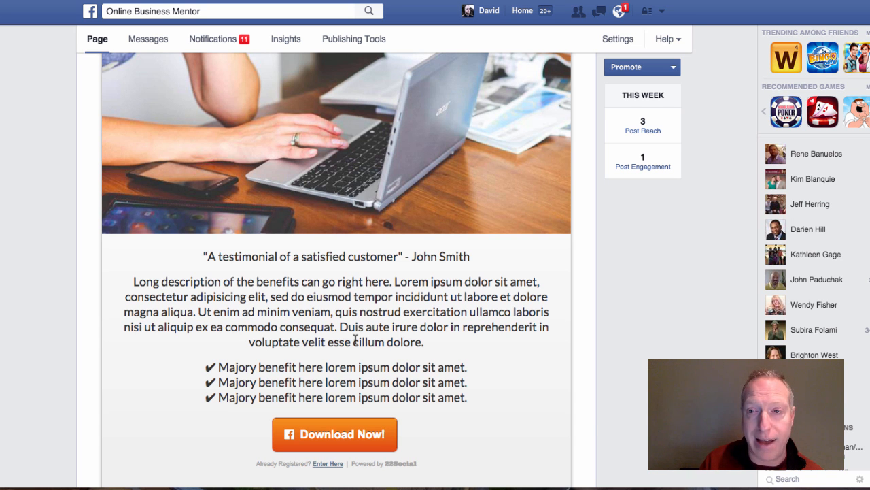
mouse_move(330, 427)
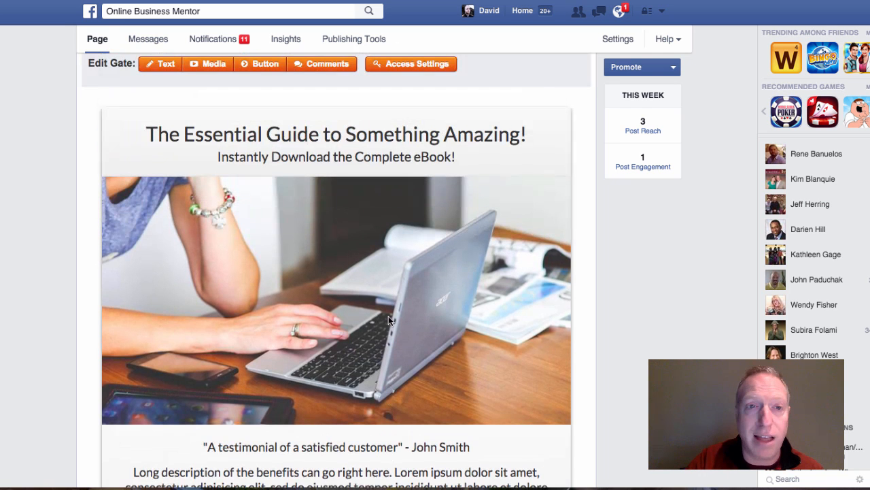
Step: Switch back to Main Content and review the thank-you page down to the Click to Download button
click(136, 57)
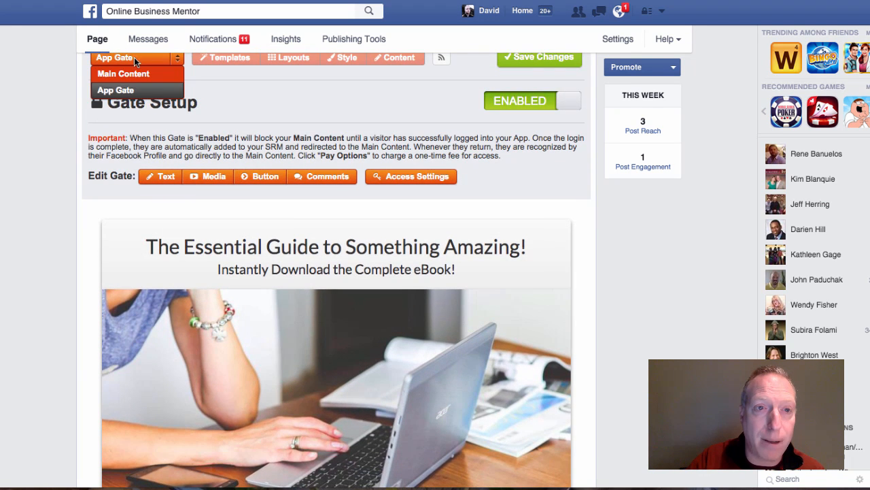
click(122, 73)
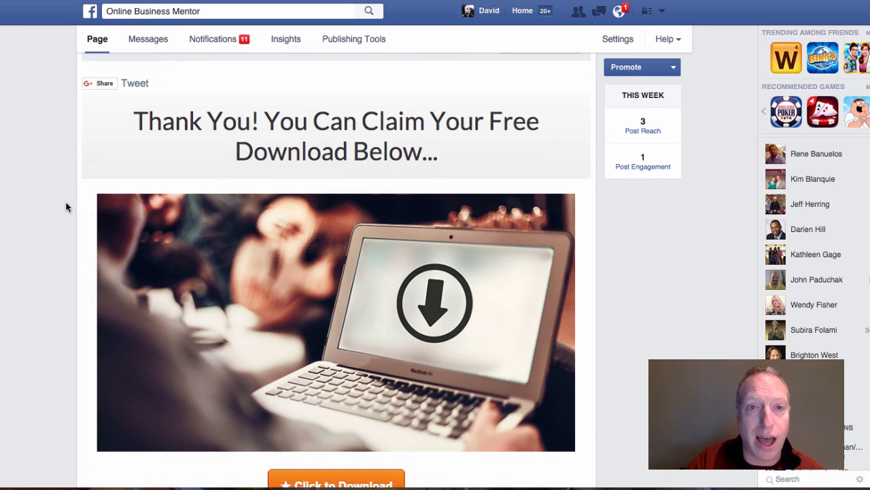
scroll(down, 3)
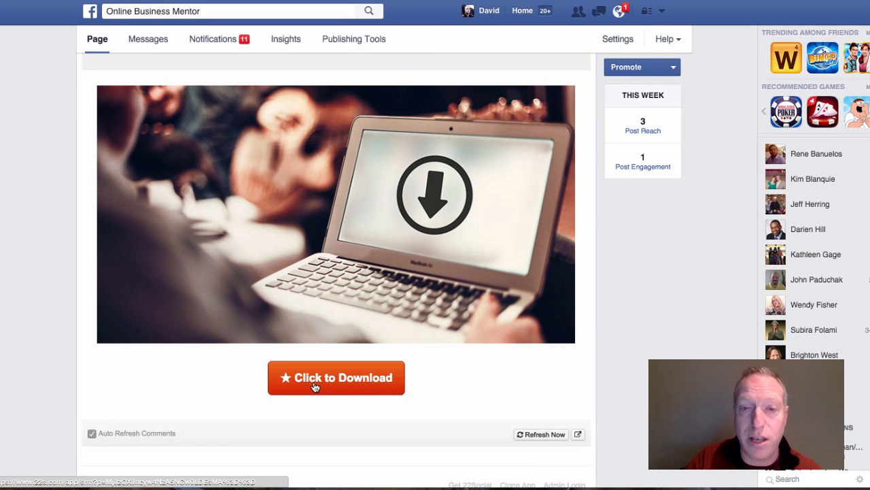
scroll(down, 3)
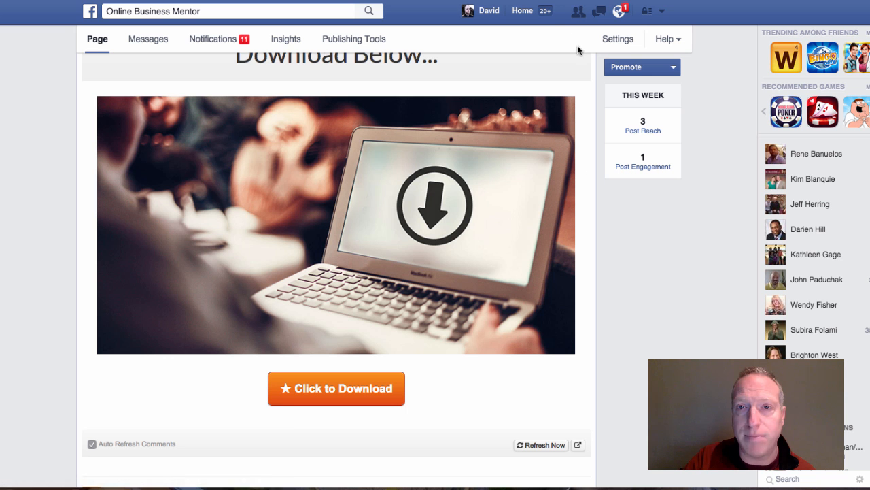
mouse_move(550, 38)
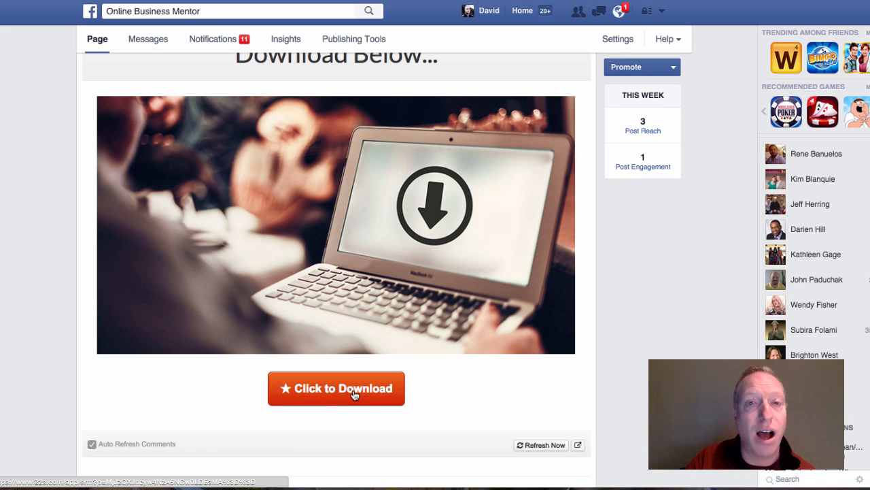
mouse_move(569, 60)
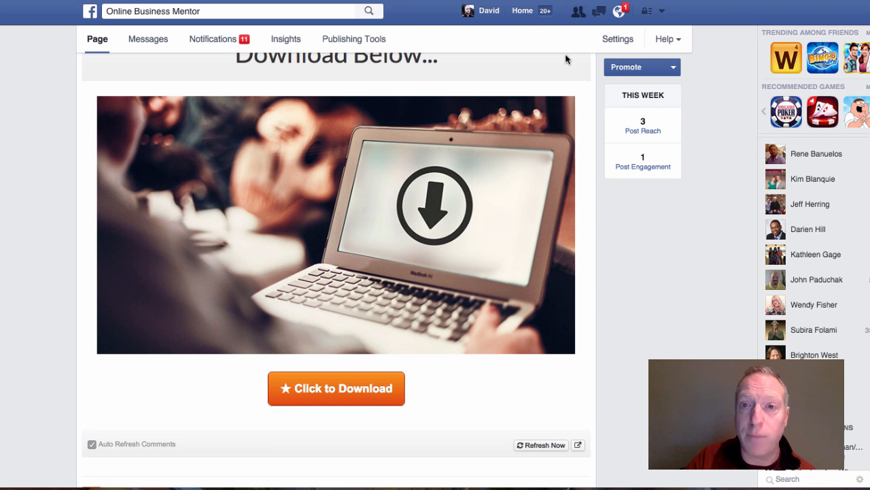